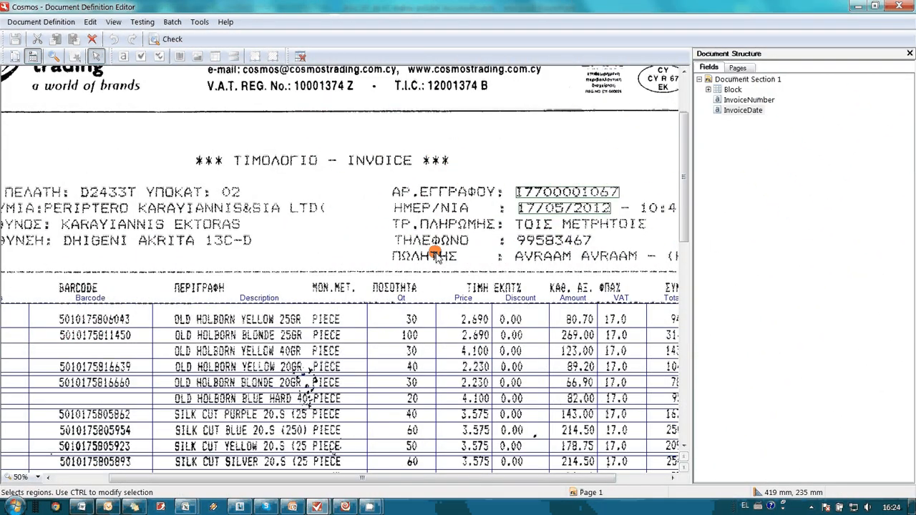
{"action": "mouse_move", "coordinate": [372, 240]}
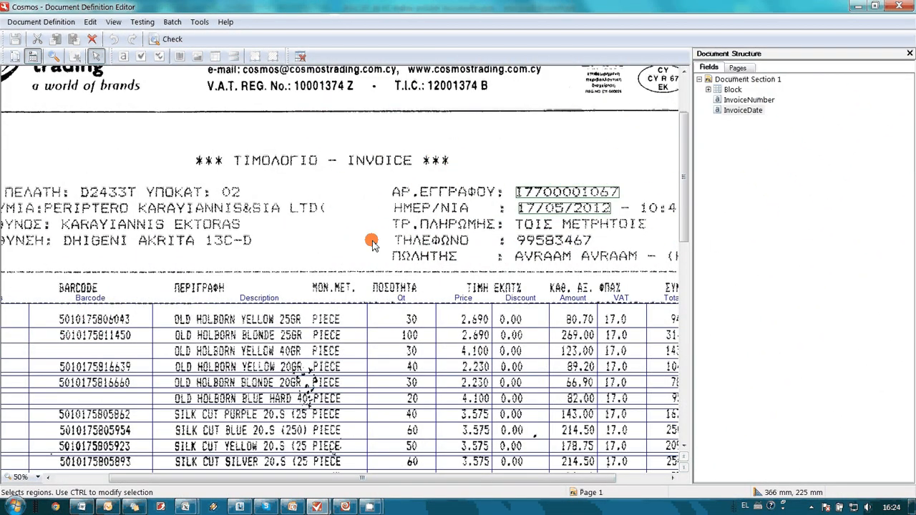
{"action": "mouse_move", "coordinate": [361, 112]}
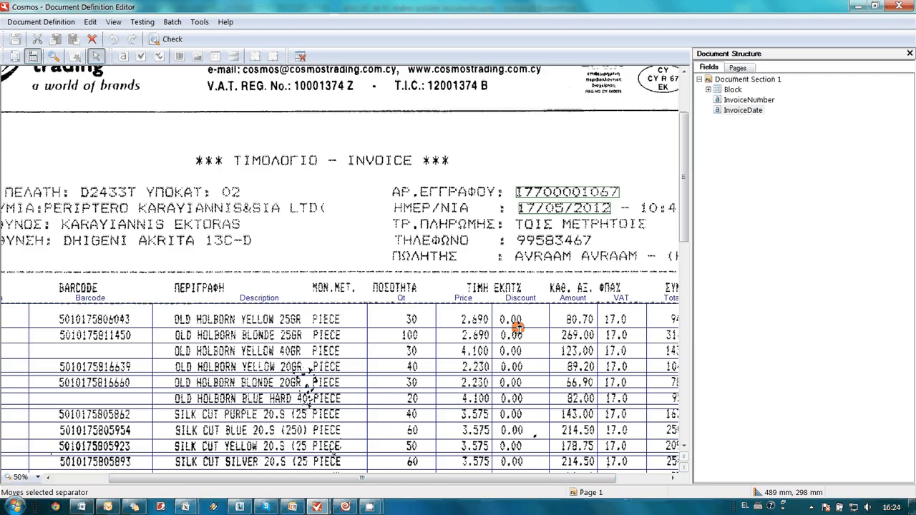
Set the Cosmos definition's printed-text OCR type to Matrix Printer in Document Definition Properties.
{"action": "scroll", "scroll_direction": "down", "scroll_amount": 3}
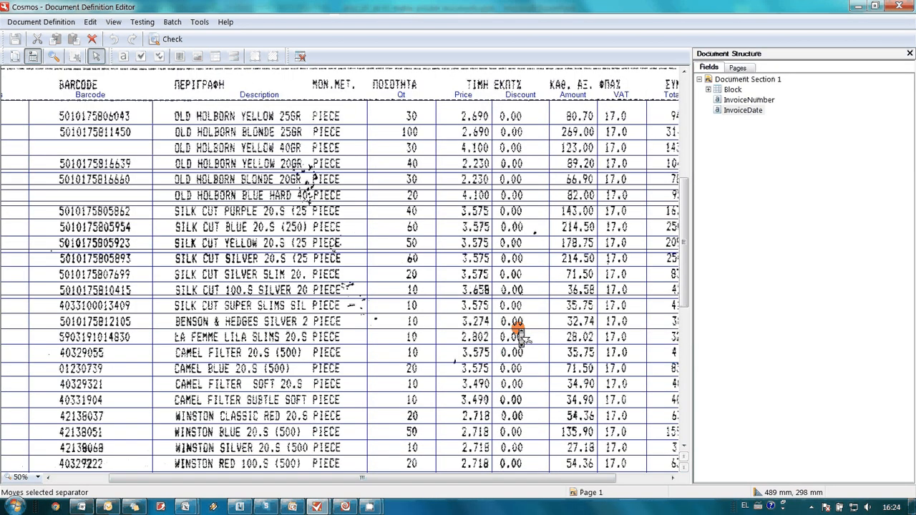
{"action": "scroll", "scroll_direction": "down", "scroll_amount": 3}
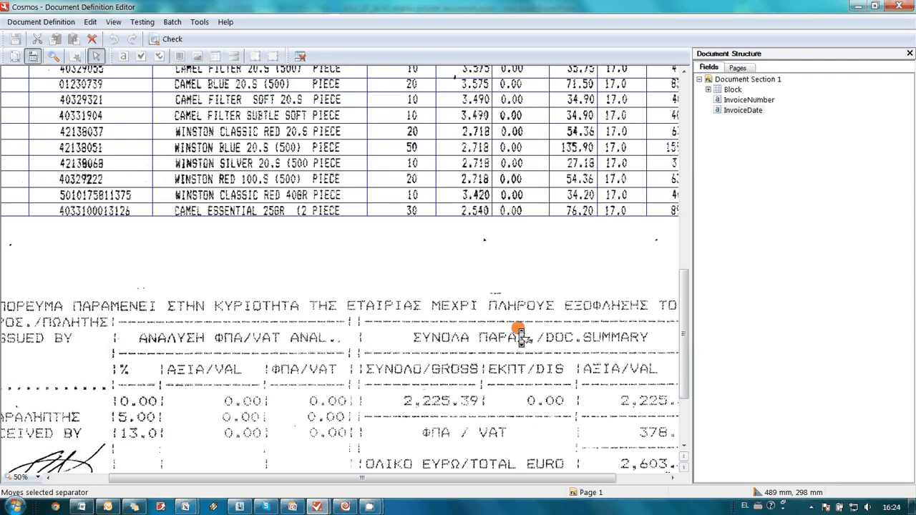
{"action": "mouse_move", "coordinate": [516, 329]}
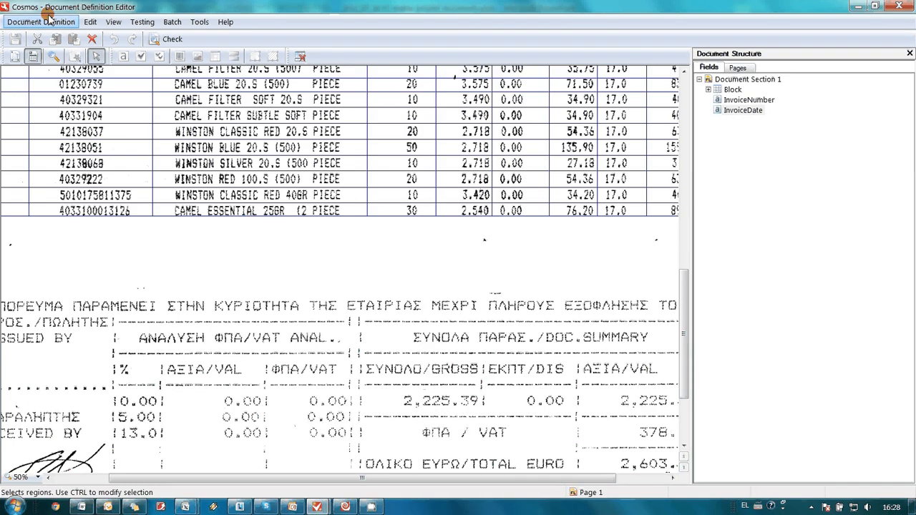
{"action": "left_click", "coordinate": [40, 22]}
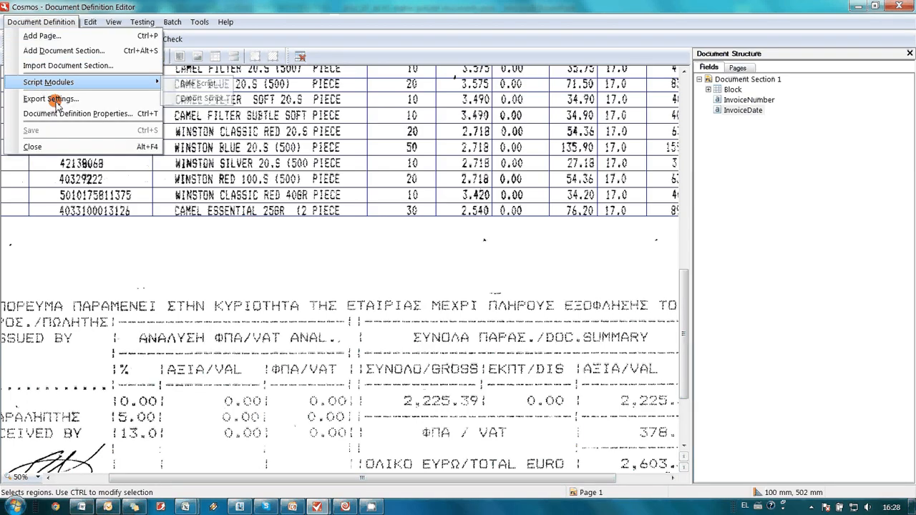
{"action": "left_click", "coordinate": [78, 113]}
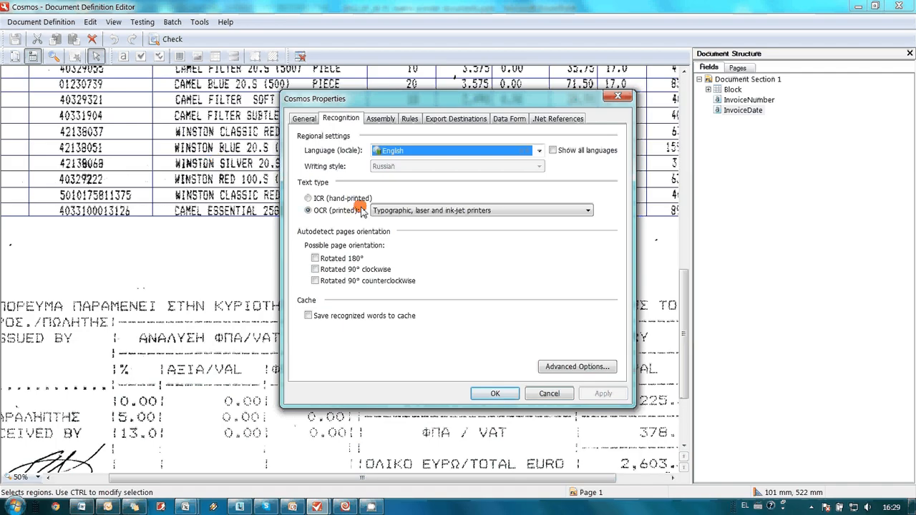
{"action": "left_click", "coordinate": [587, 210]}
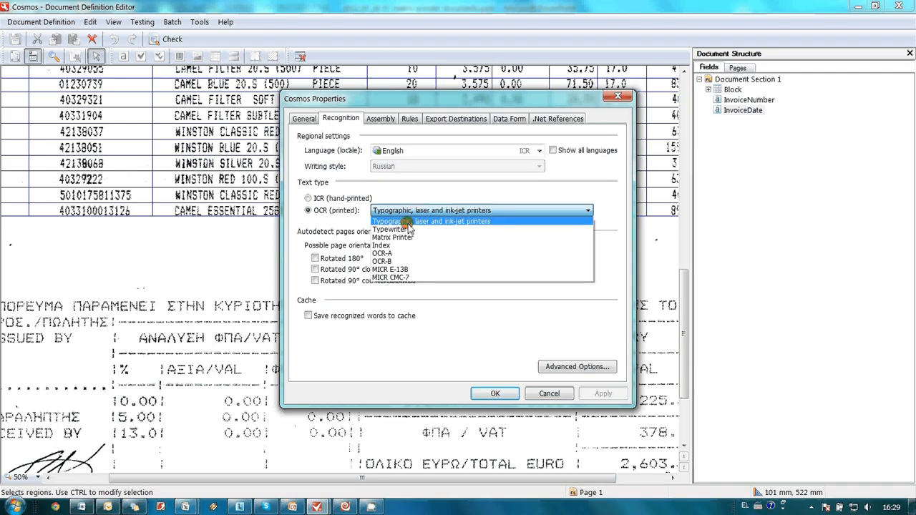
{"action": "mouse_move", "coordinate": [410, 237]}
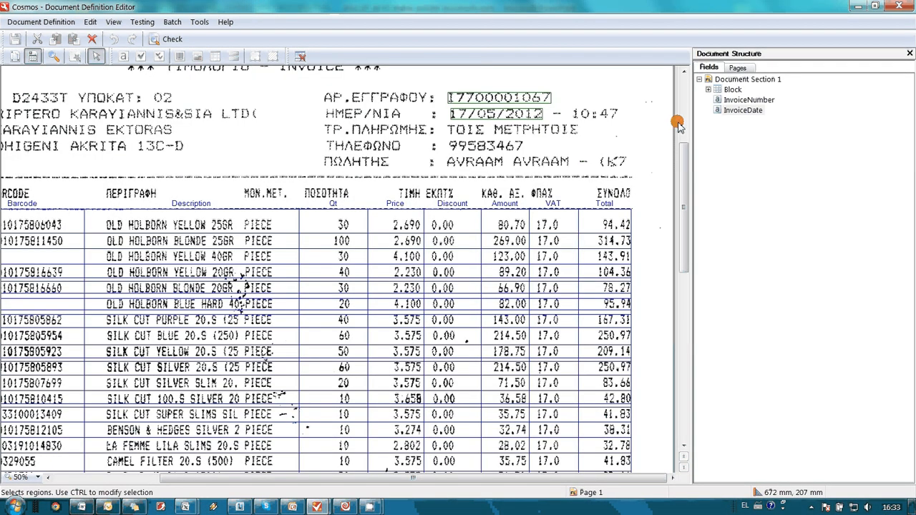
Add Typewriter alongside Matrix Printer as accepted text types for the InvoiceNumber field.
{"action": "right_click", "coordinate": [749, 100]}
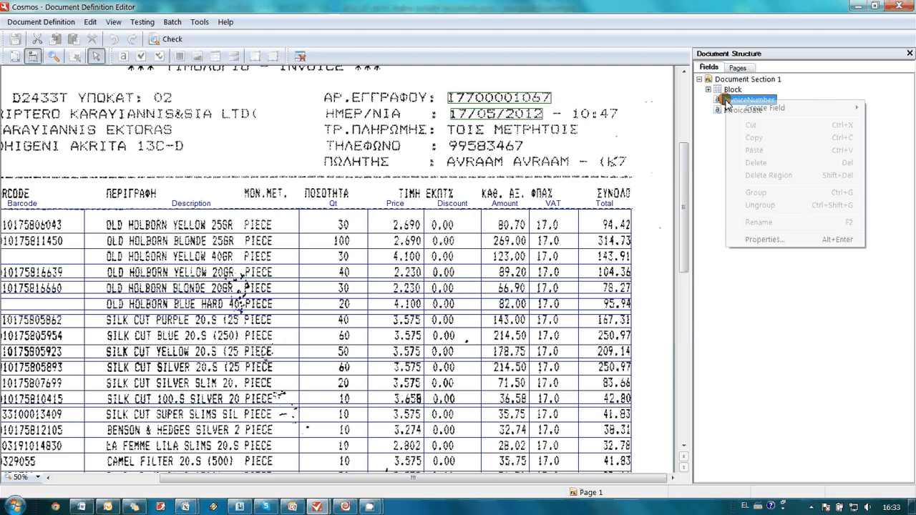
{"action": "left_click", "coordinate": [765, 240]}
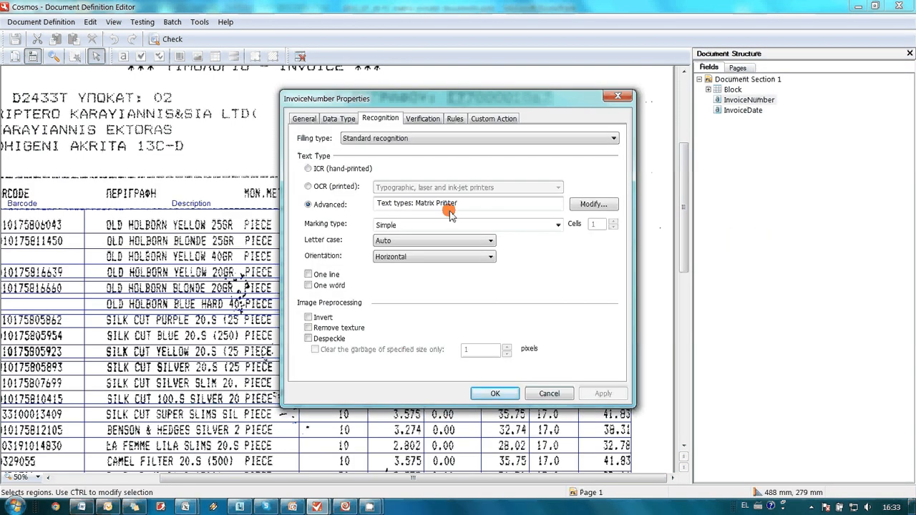
{"action": "left_click", "coordinate": [593, 204]}
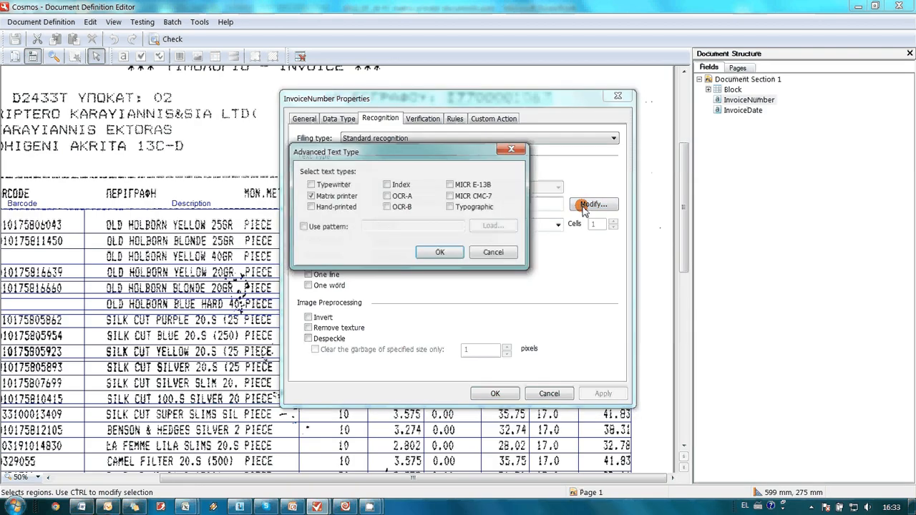
{"action": "left_click", "coordinate": [312, 184]}
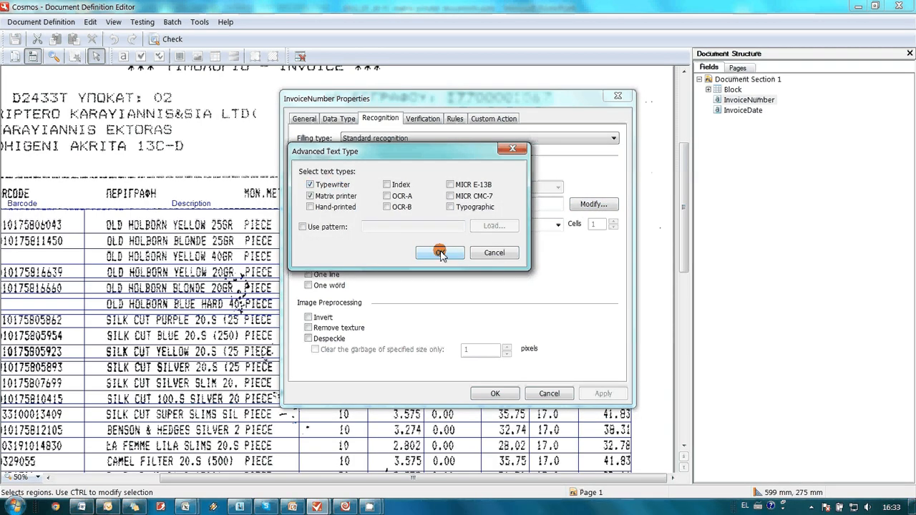
{"action": "left_click", "coordinate": [440, 252]}
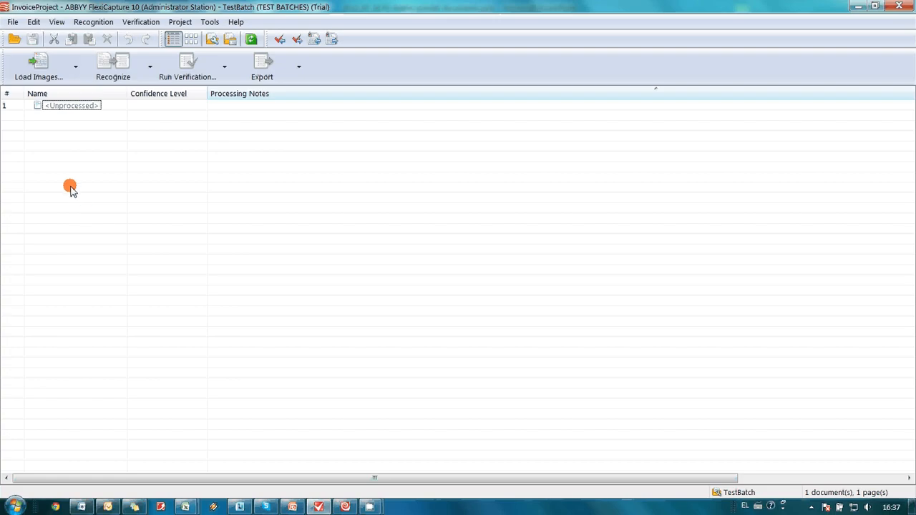
Recognize the unprocessed TestBatch document, classifying it as Cosmos at 95% confidence.
{"action": "left_click", "coordinate": [72, 106]}
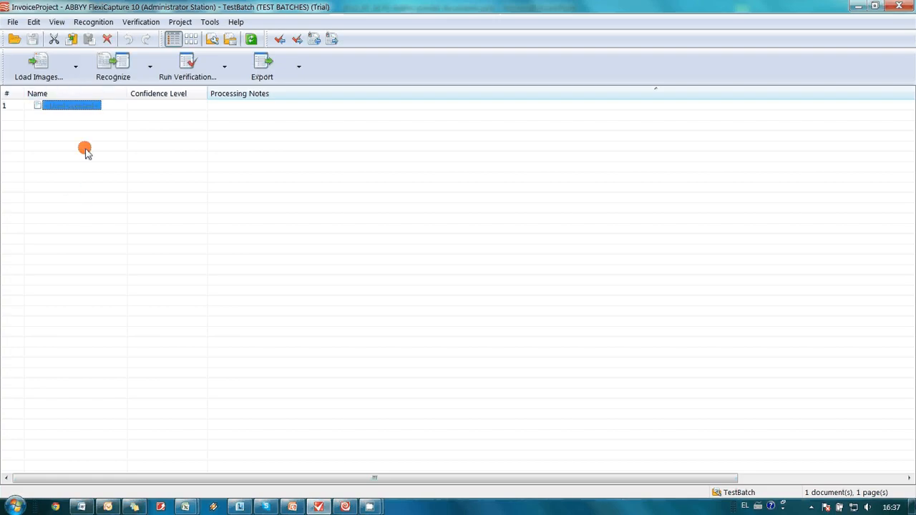
{"action": "left_click", "coordinate": [112, 64]}
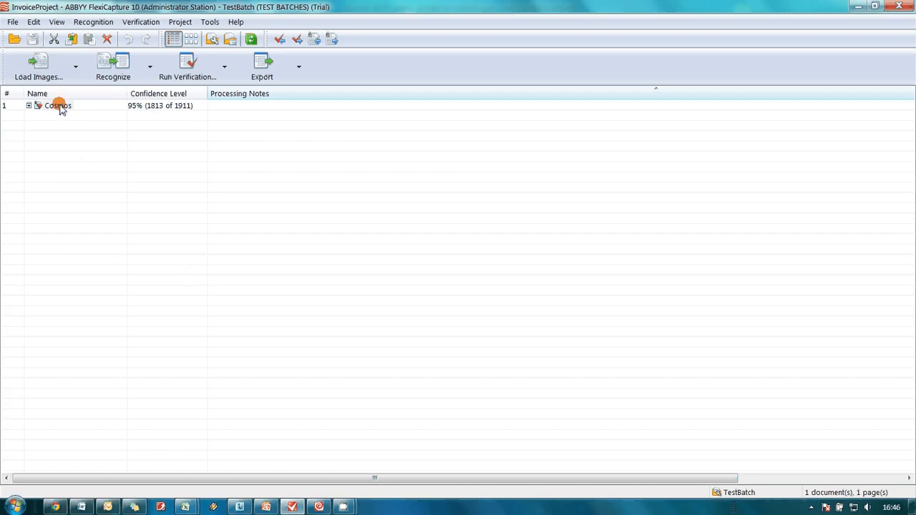
Open the recognized Cosmos document and jump to the first not-a-number field error.
{"action": "double_click", "coordinate": [57, 105]}
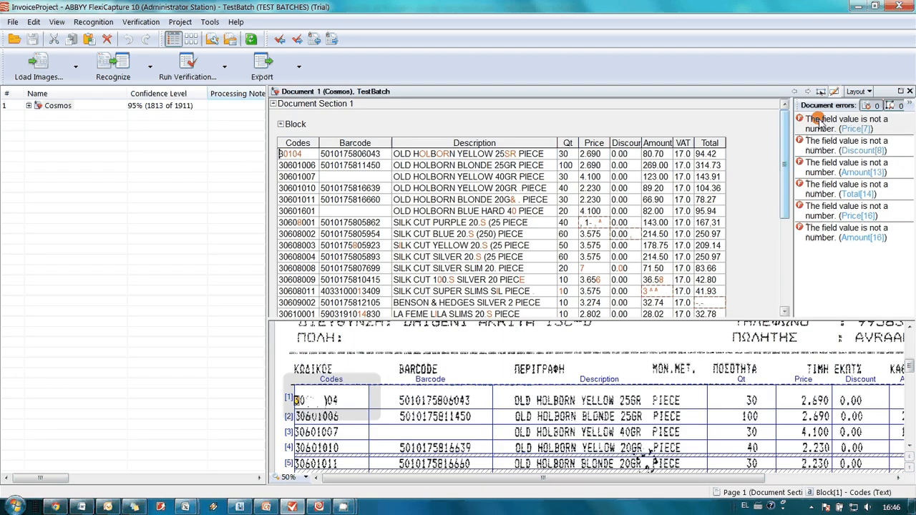
{"action": "left_click", "coordinate": [592, 222]}
{"action": "type", "text": "3.575"}
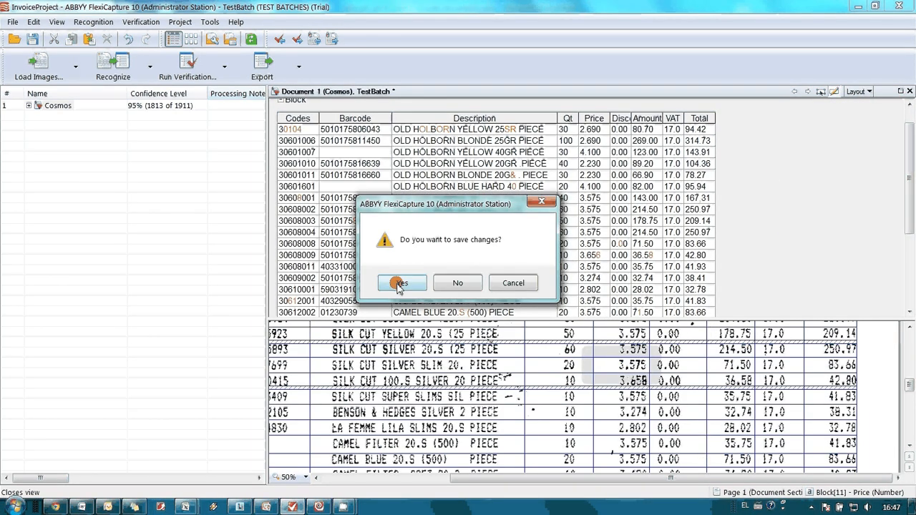
Save the Cosmos corrections, export the data, and open Block.xls in Excel.
{"action": "left_click", "coordinate": [401, 283]}
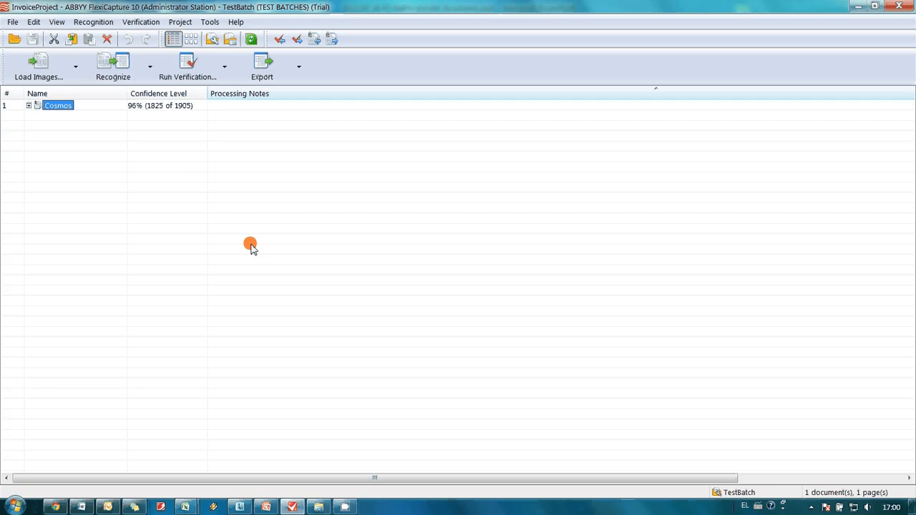
{"action": "mouse_move", "coordinate": [262, 65]}
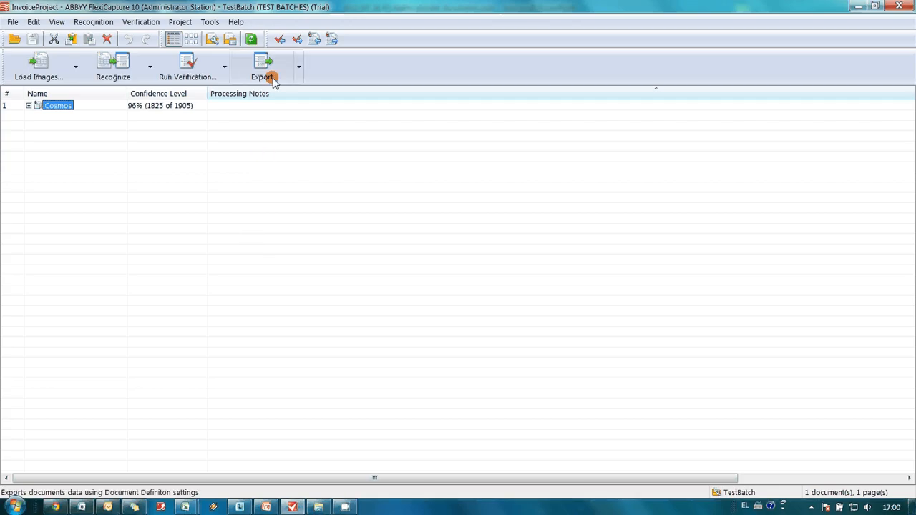
{"action": "left_click", "coordinate": [262, 65]}
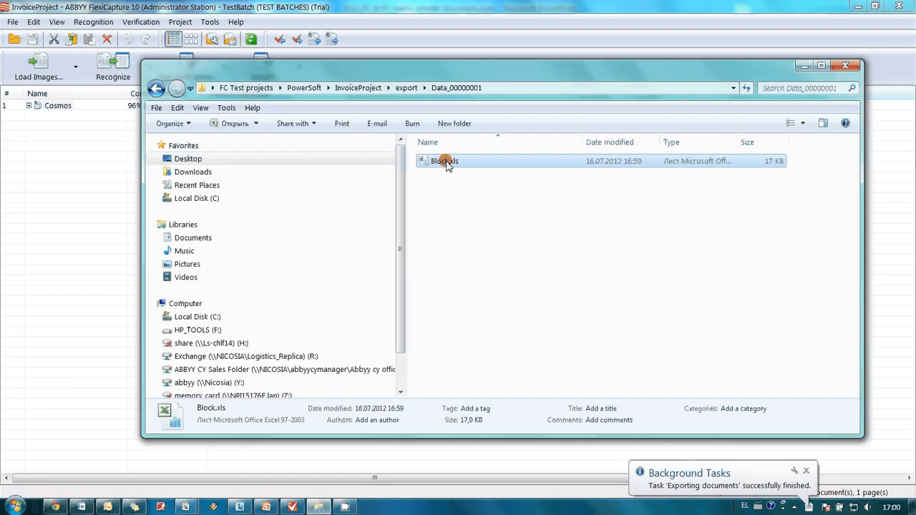
{"action": "double_click", "coordinate": [445, 160]}
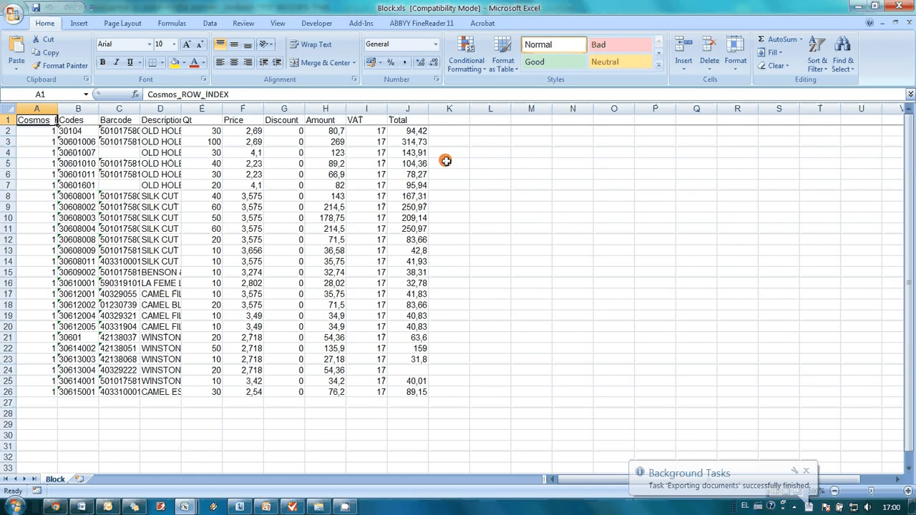